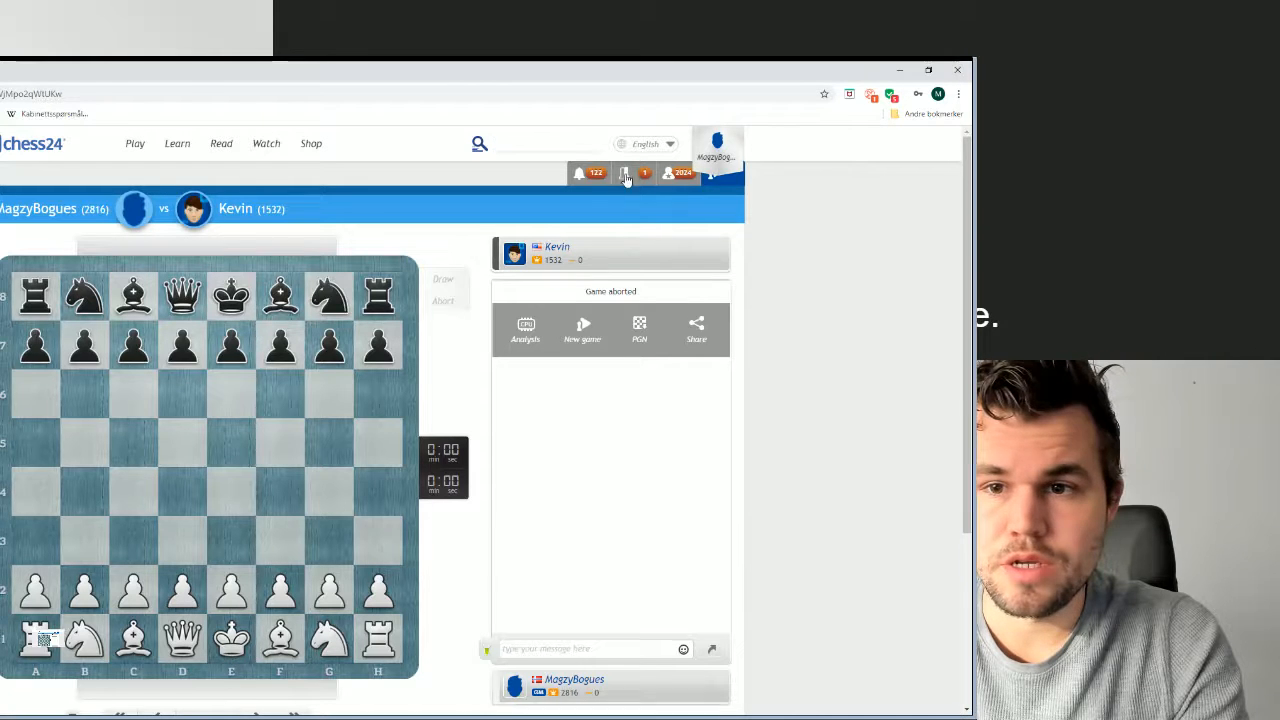
Search the chess24 site for 'sanan sjugirov' to list his results.
{"action": "left_click", "coordinate": [626, 173]}
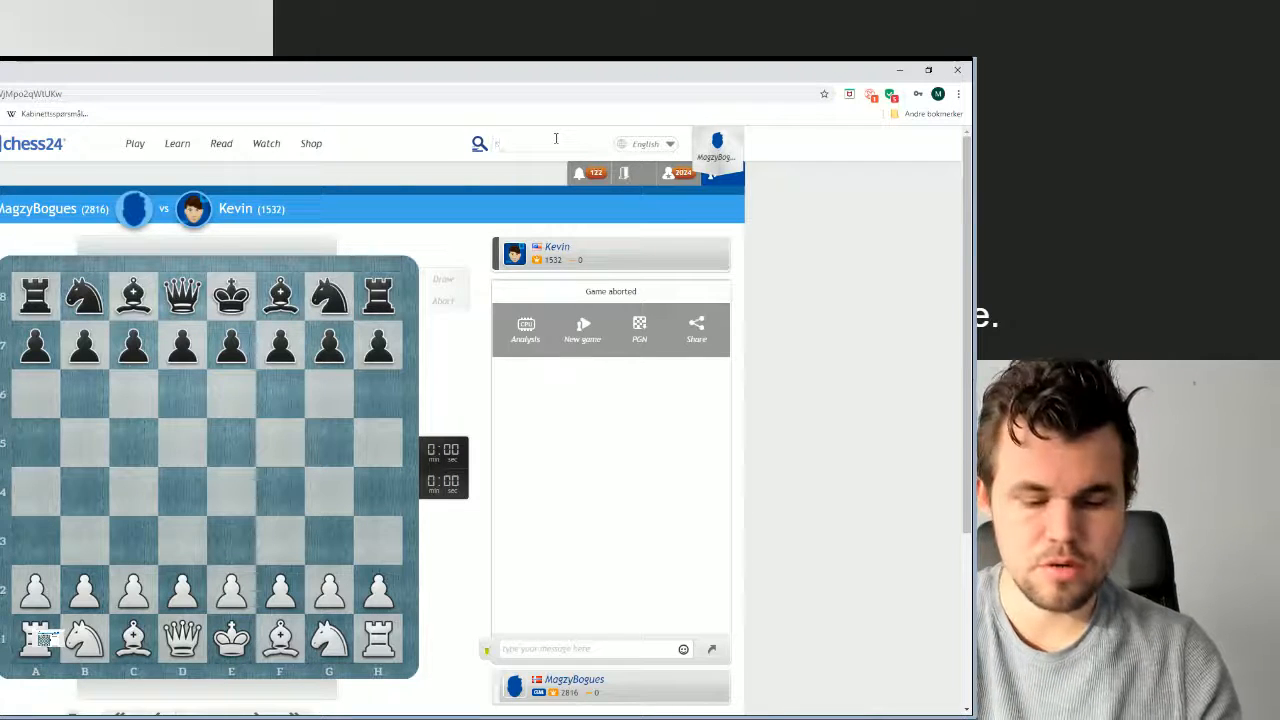
{"action": "type", "text": "sanan"}
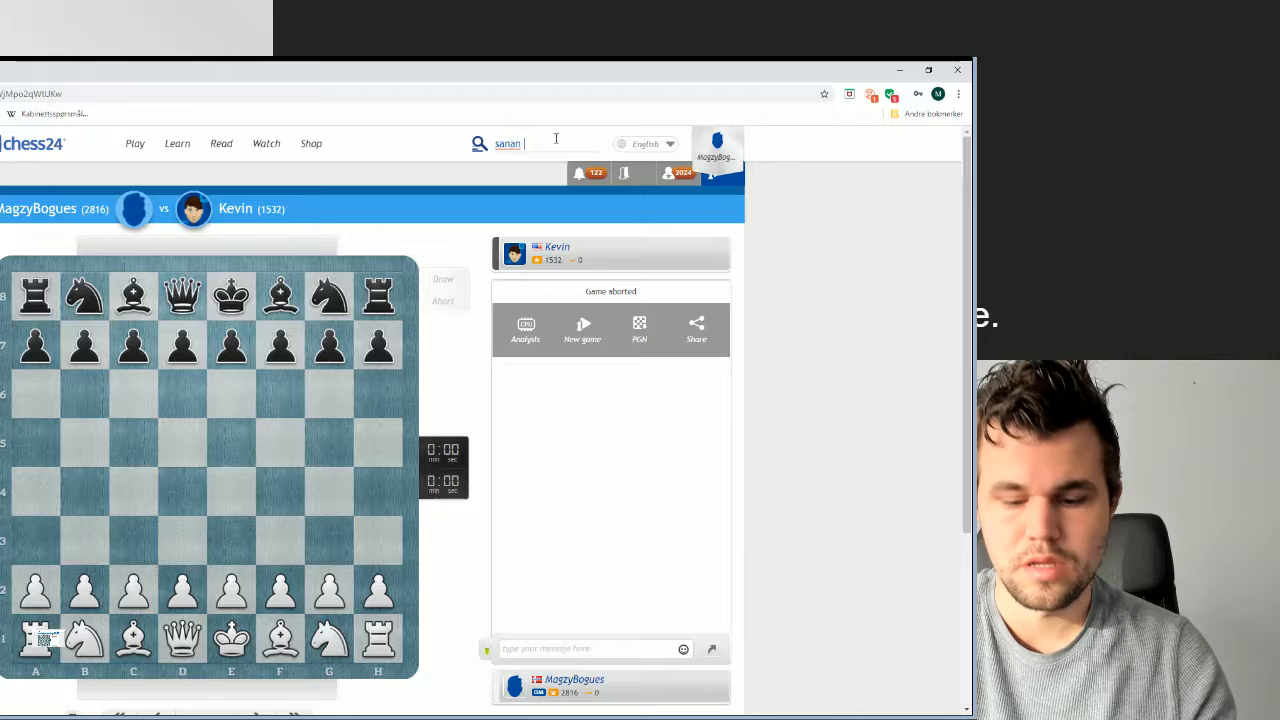
{"action": "type", "text": "sju"}
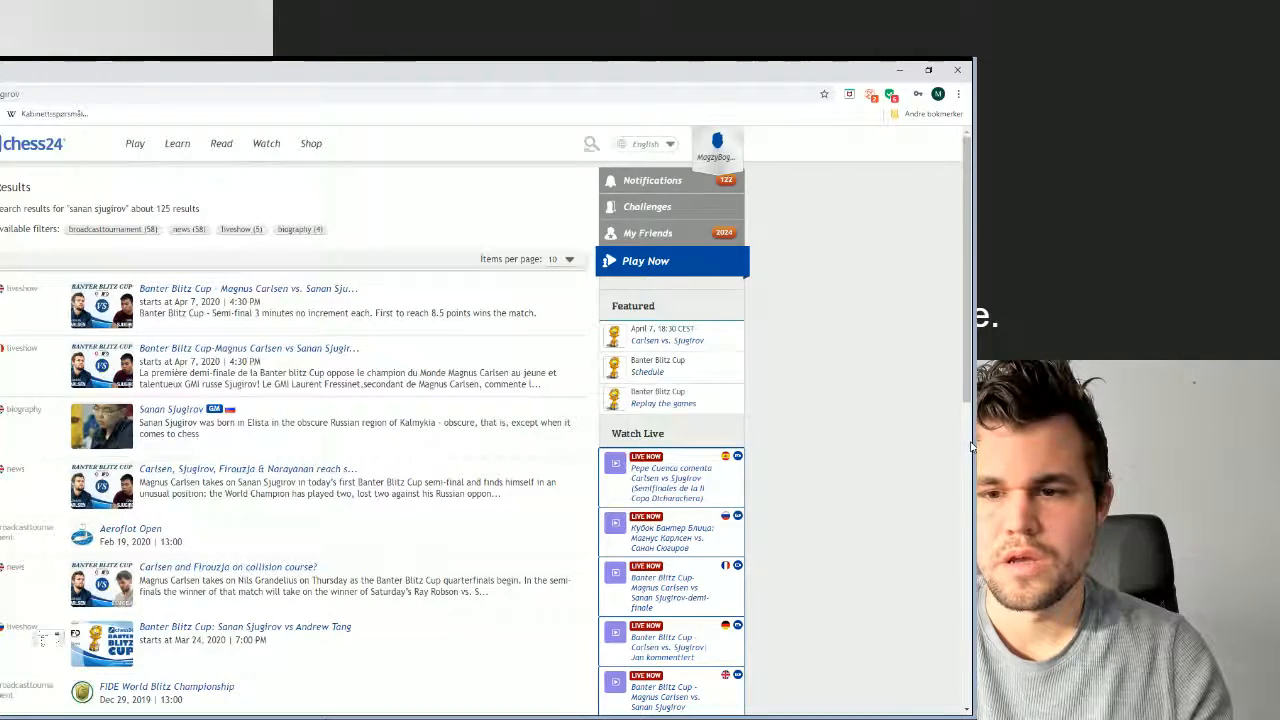
{"action": "left_click", "coordinate": [647, 206]}
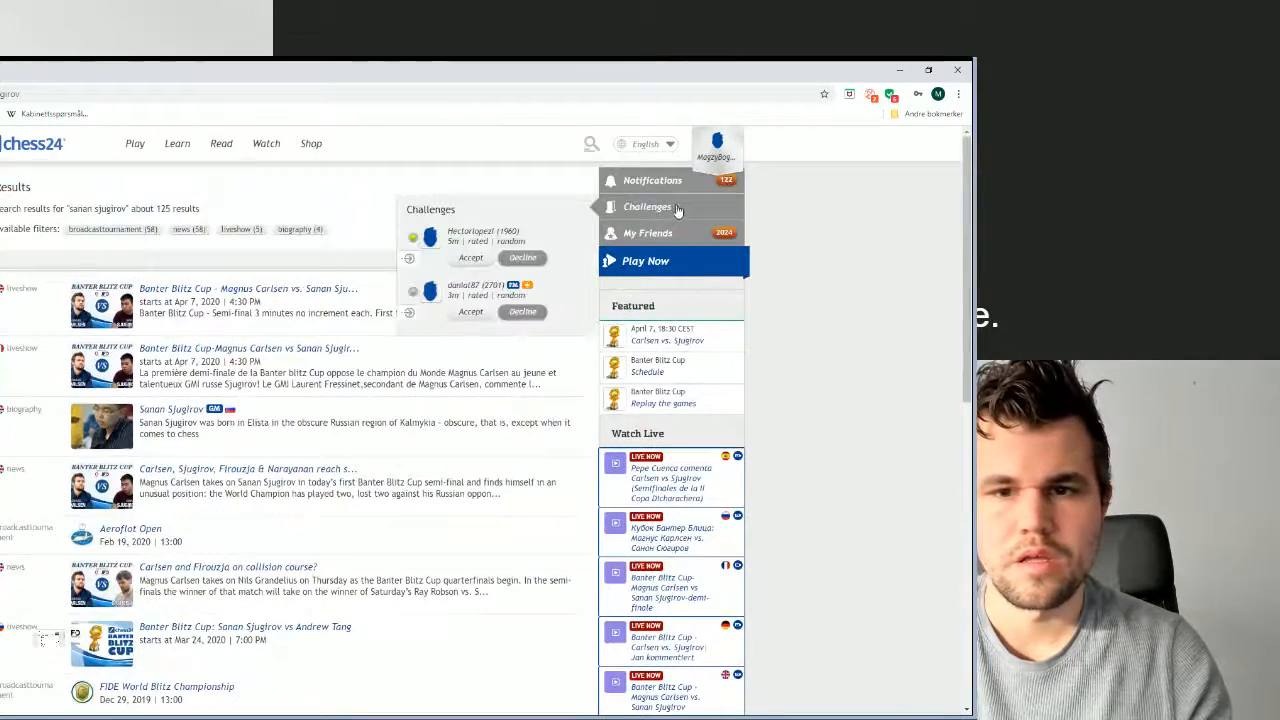
{"action": "scroll", "scroll_direction": "down", "scroll_amount": 3}
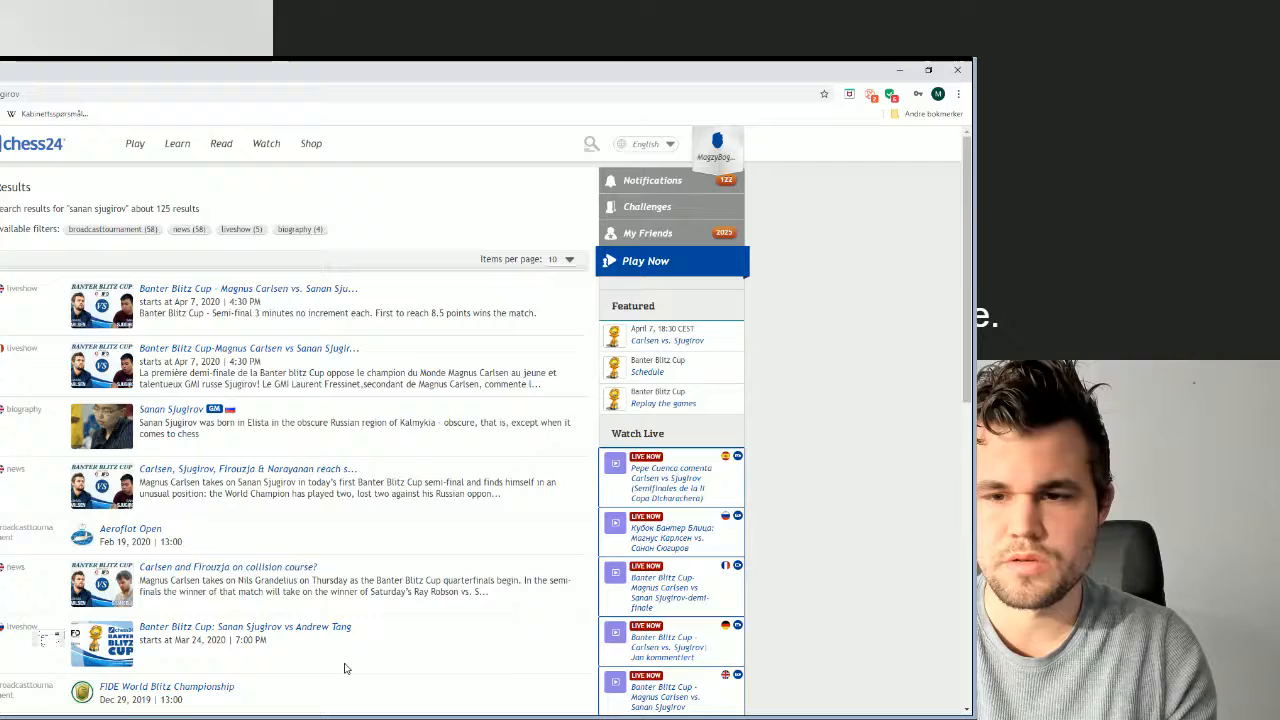
{"action": "scroll", "scroll_direction": "down", "scroll_amount": 3}
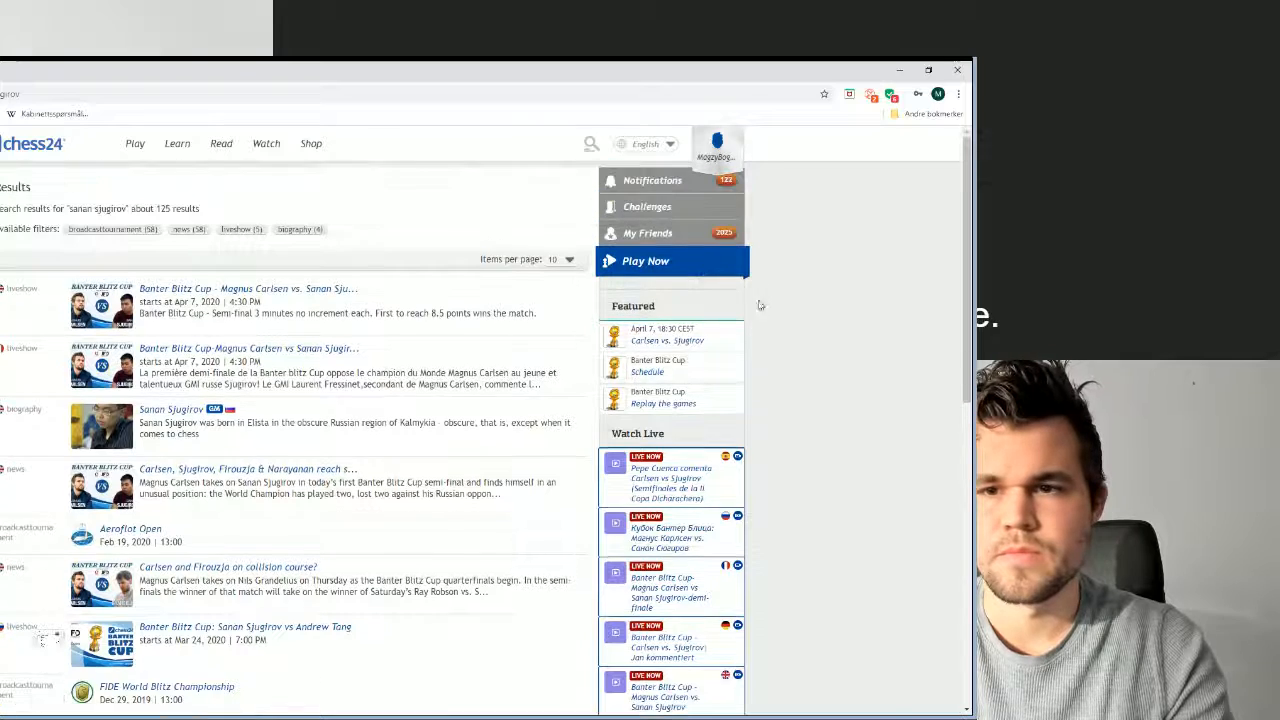
Decline the first pending challenge in the Challenges list.
{"action": "left_click", "coordinate": [647, 206]}
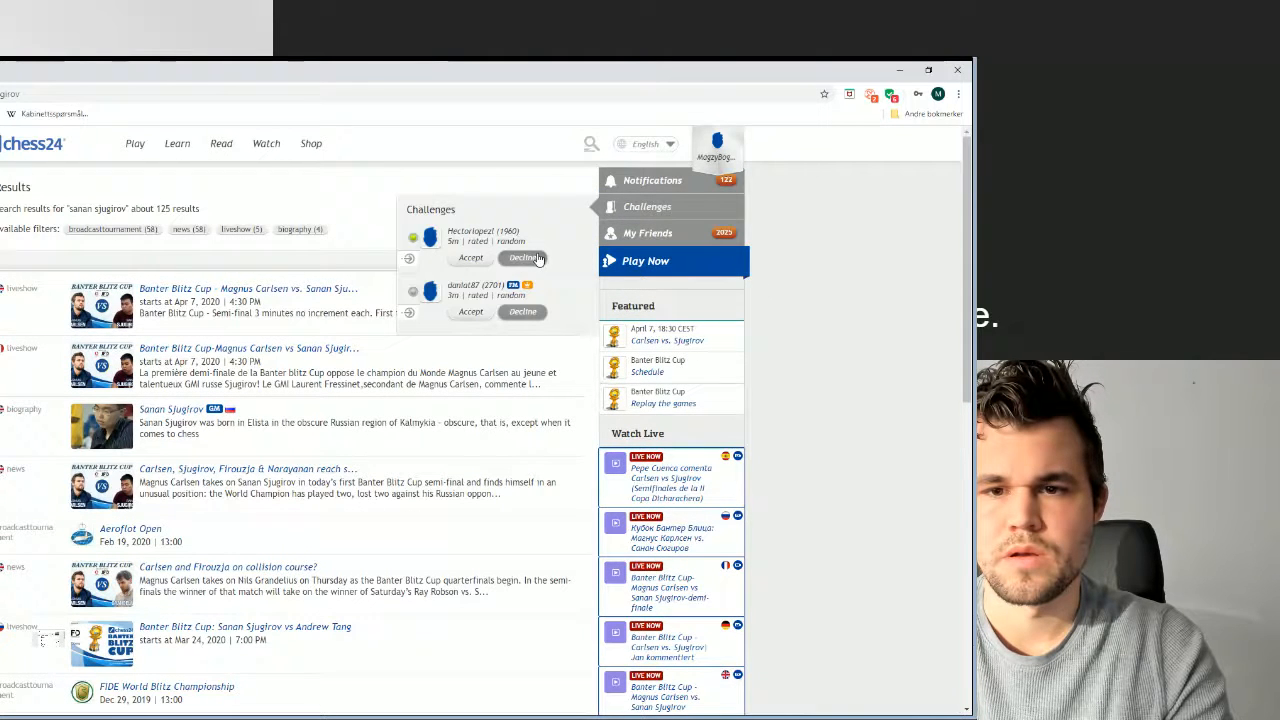
{"action": "left_click", "coordinate": [522, 258]}
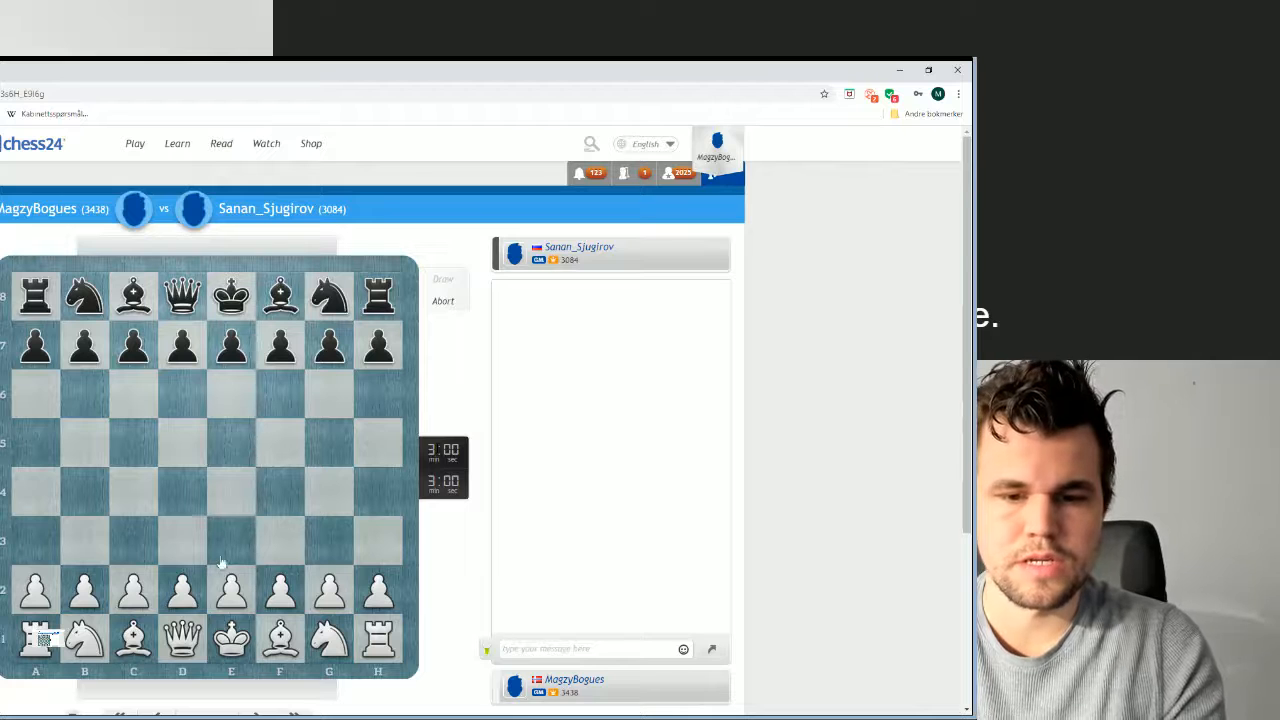
Play 1.e4, advancing the king's pawn from e2 to e4.
{"action": "left_click_drag", "start_coordinate": [231, 590], "coordinate": [231, 490]}
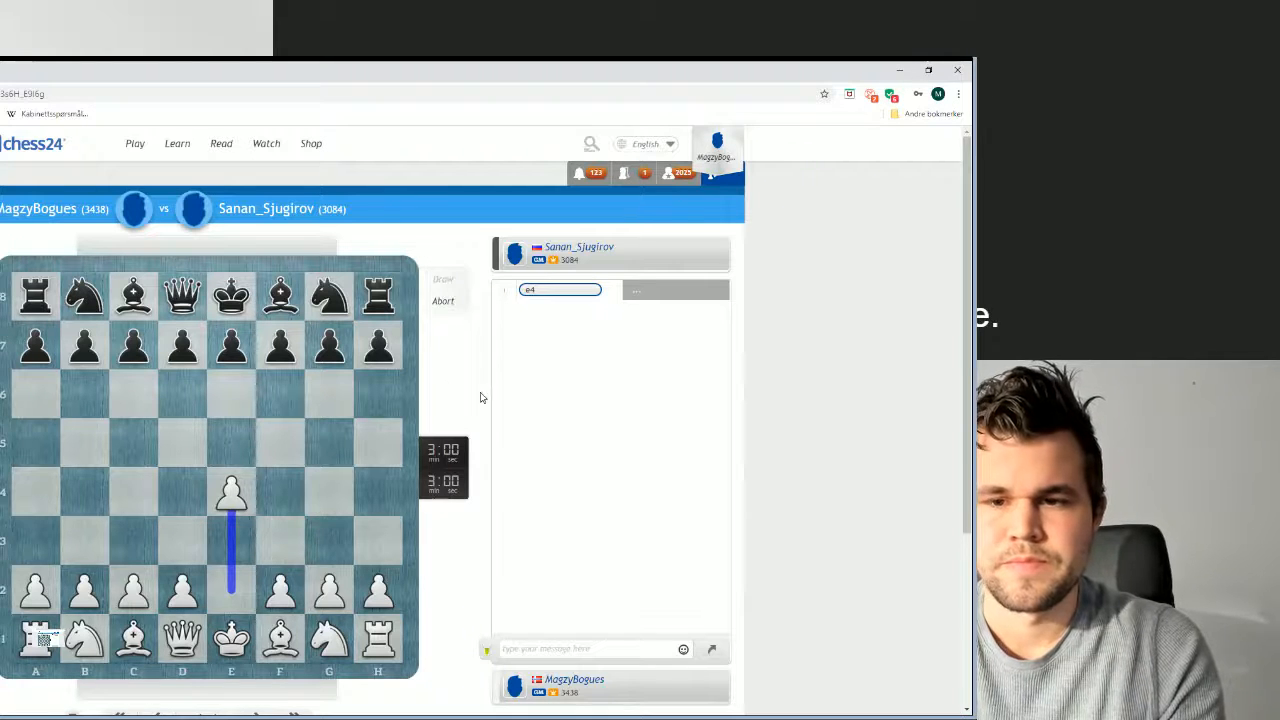
{"action": "mouse_move", "coordinate": [480, 461]}
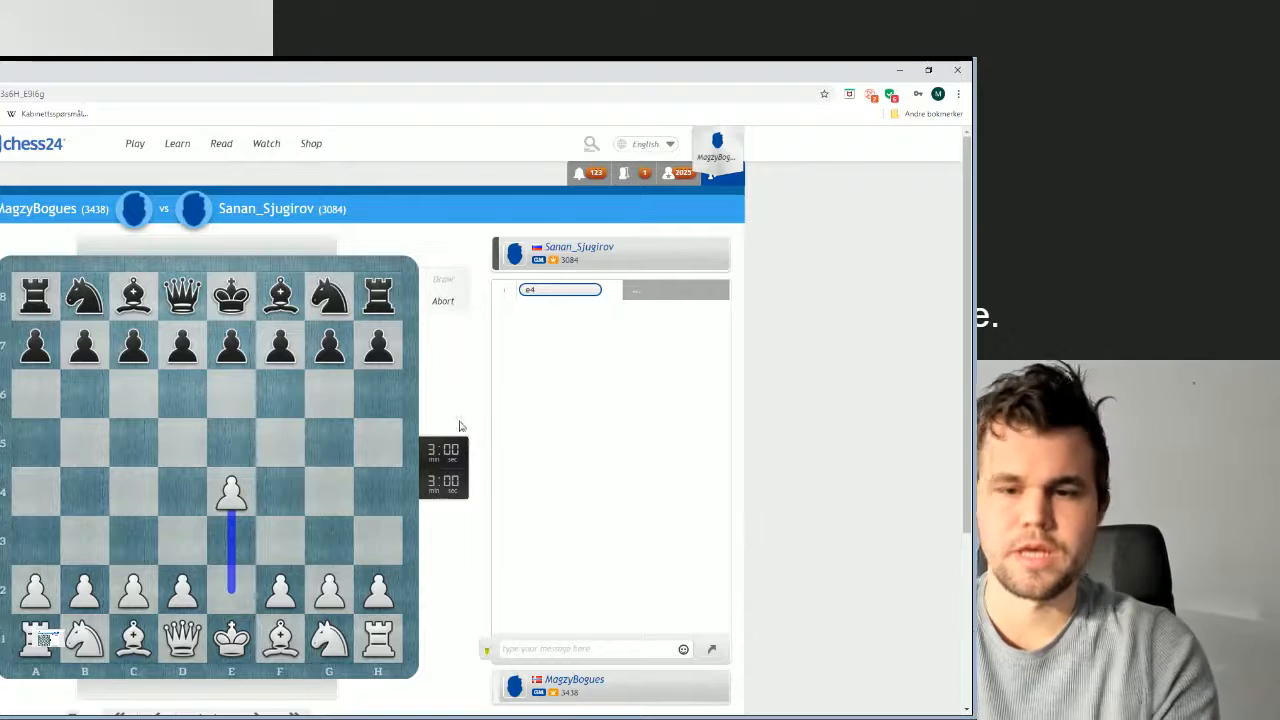
{"action": "mouse_move", "coordinate": [455, 416]}
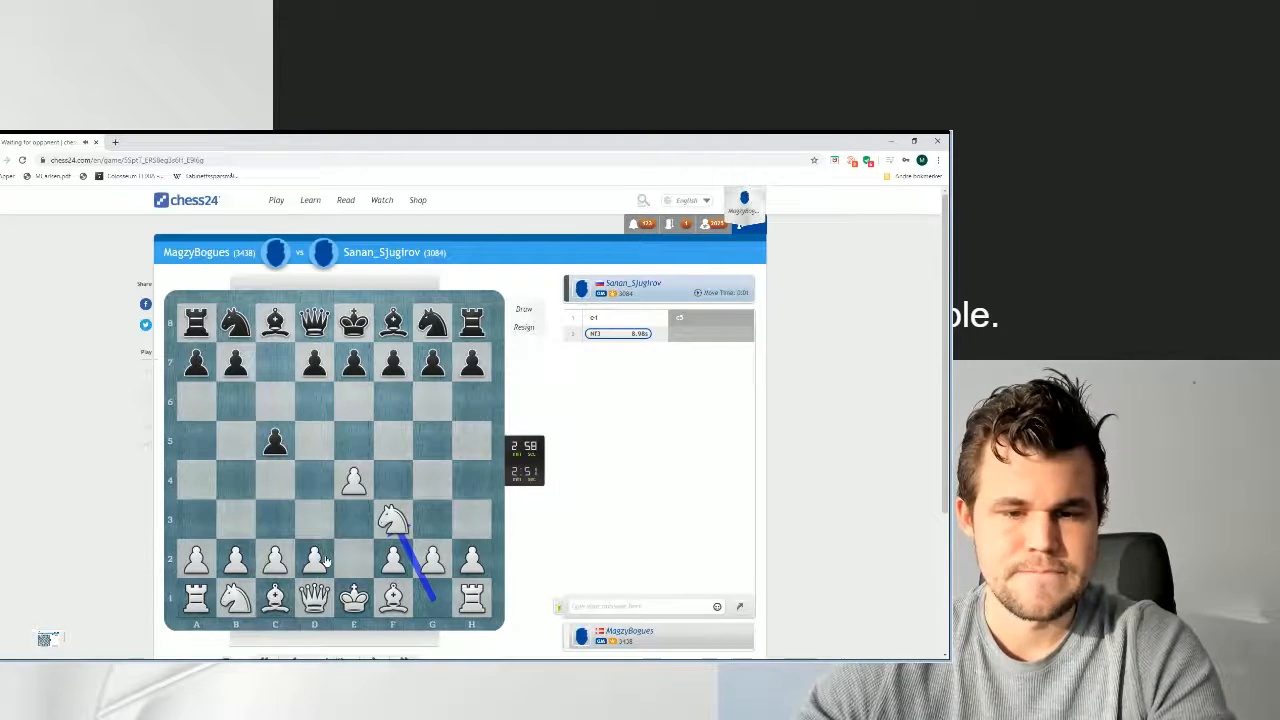
Play White's next Sicilian opening move on the board.
{"action": "left_click", "coordinate": [314, 481]}
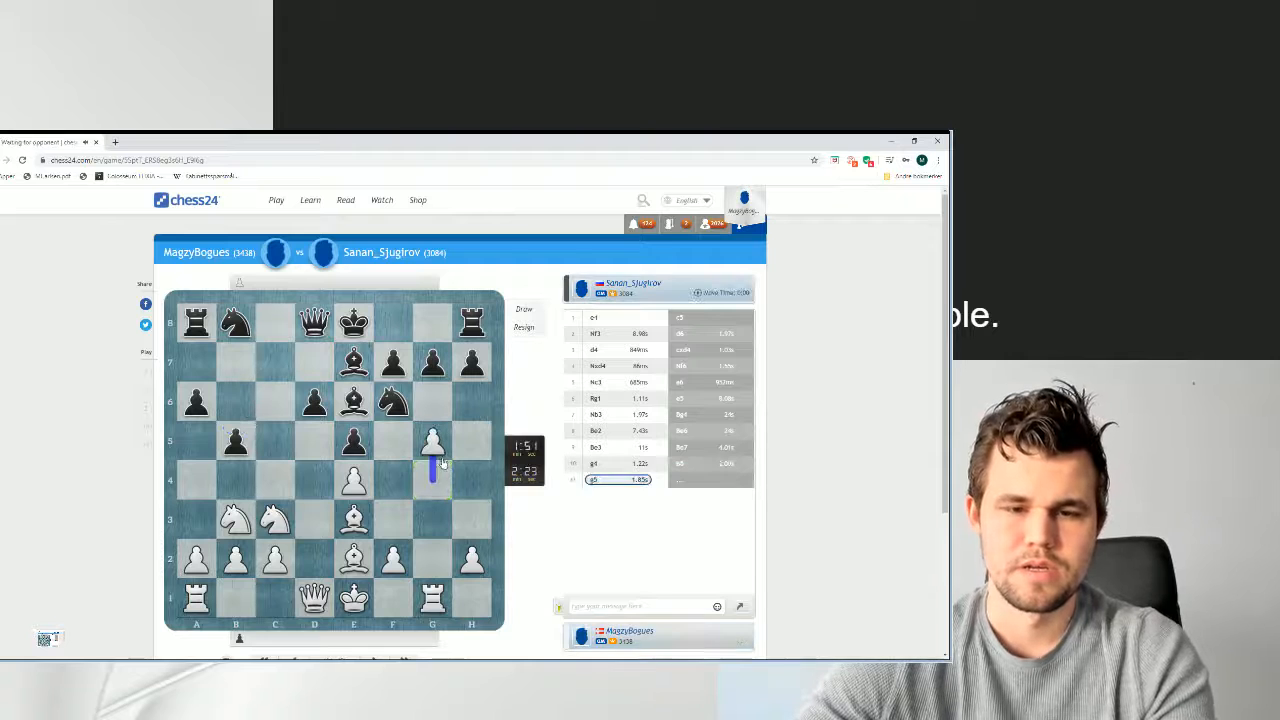
Jump White's knight from c3 to d5.
{"action": "left_click", "coordinate": [353, 363]}
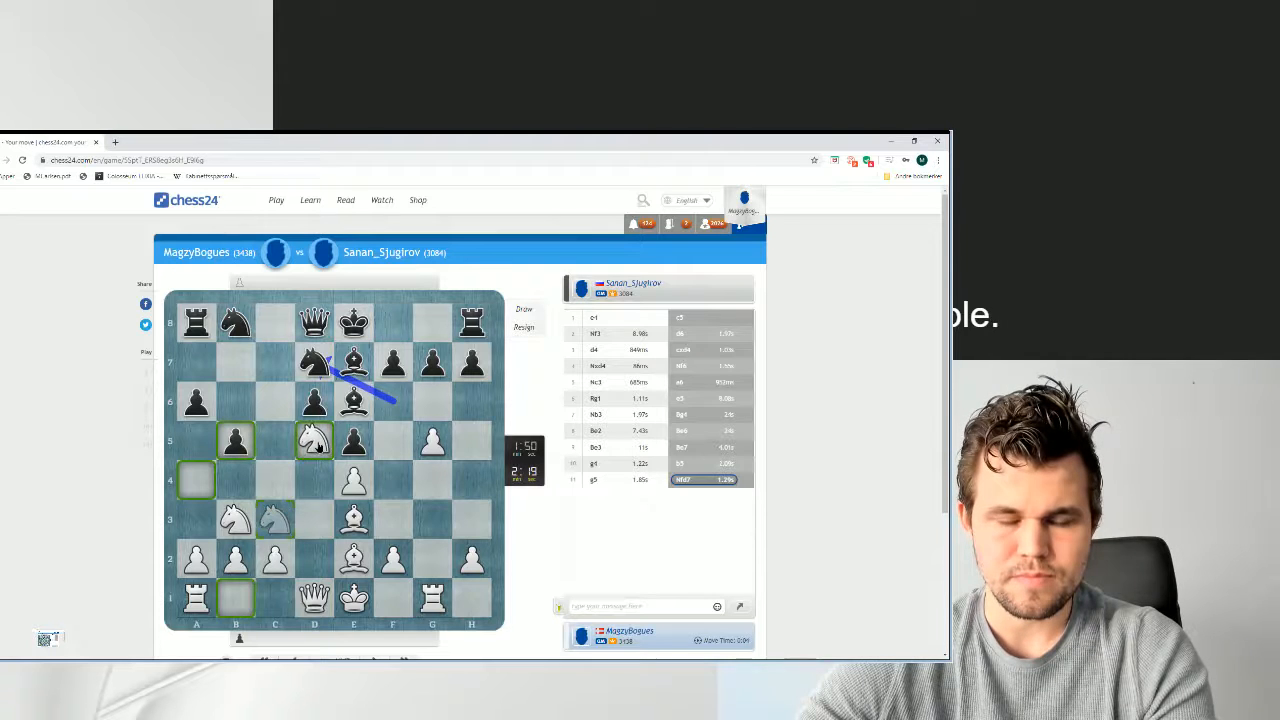
{"action": "left_click", "coordinate": [313, 440]}
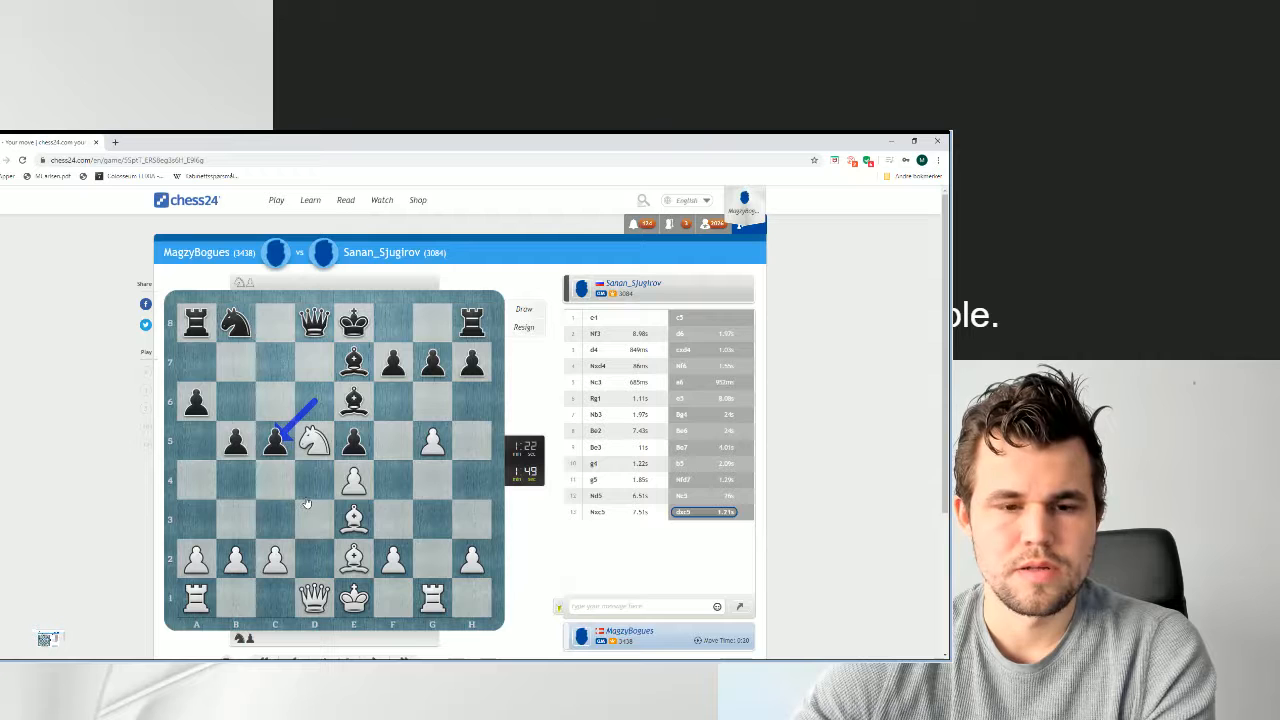
{"action": "mouse_move", "coordinate": [315, 568]}
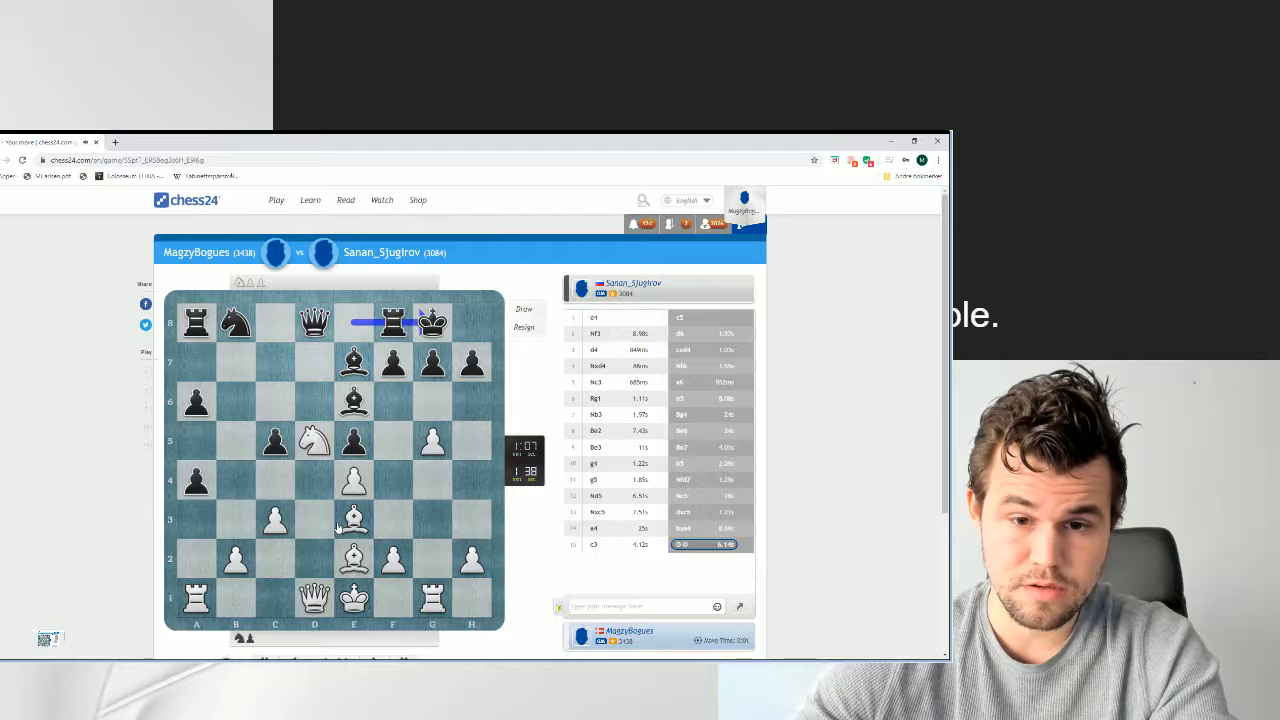
Capture the pawn on a4 with White's queen.
{"action": "left_click", "coordinate": [314, 441]}
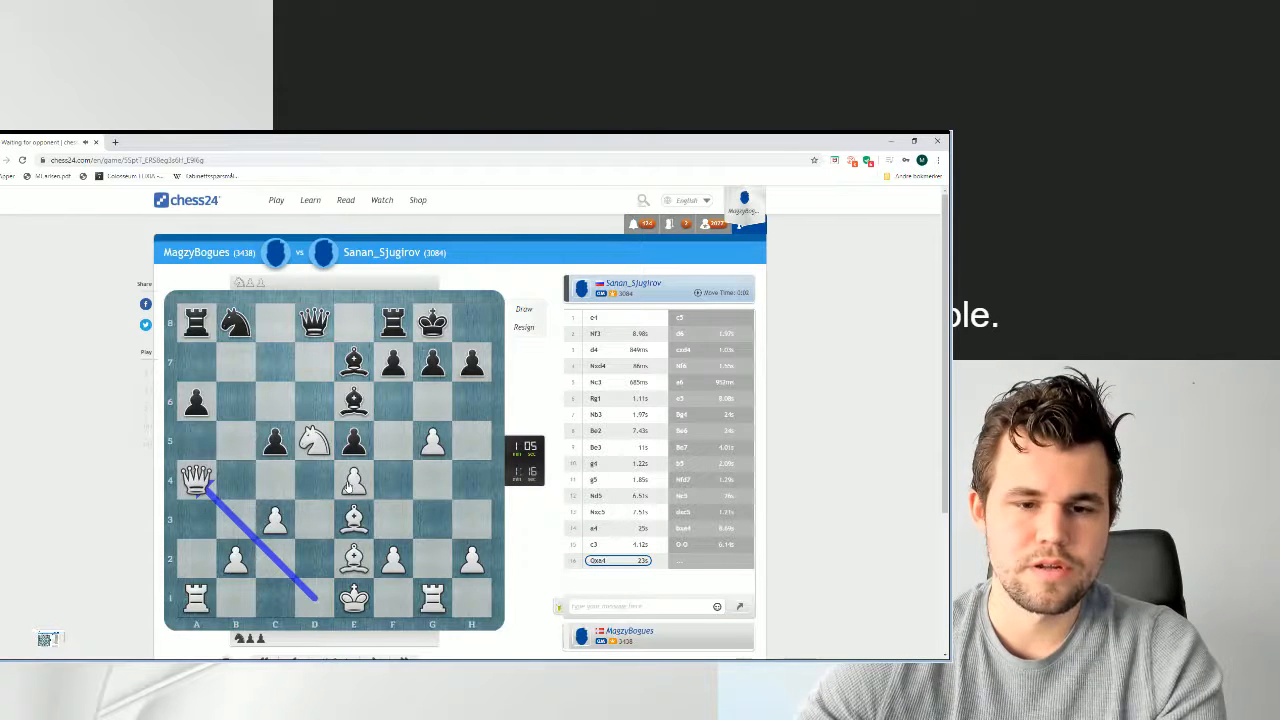
Play White's next attacking move against Black's kingside.
{"action": "left_click_drag", "start_coordinate": [197, 480], "coordinate": [315, 440]}
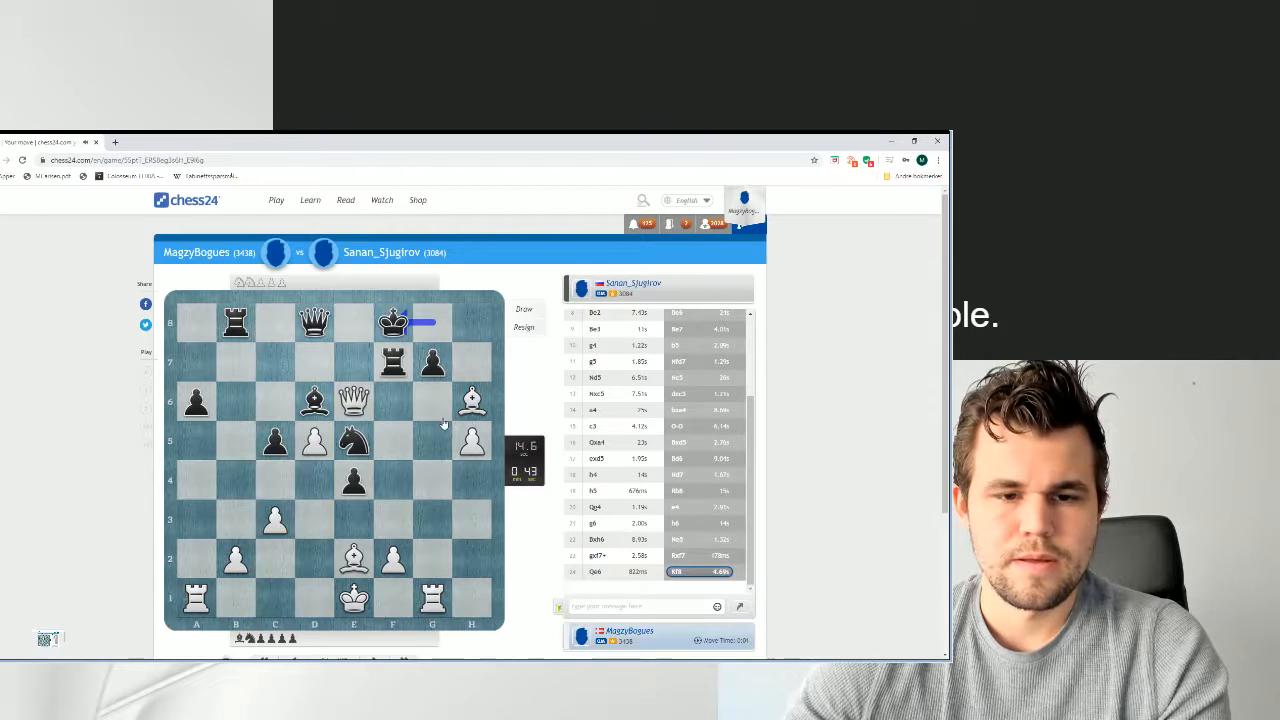
Move the rook to a6, then take Black's rook on g7 with the bishop.
{"action": "left_click", "coordinate": [196, 599]}
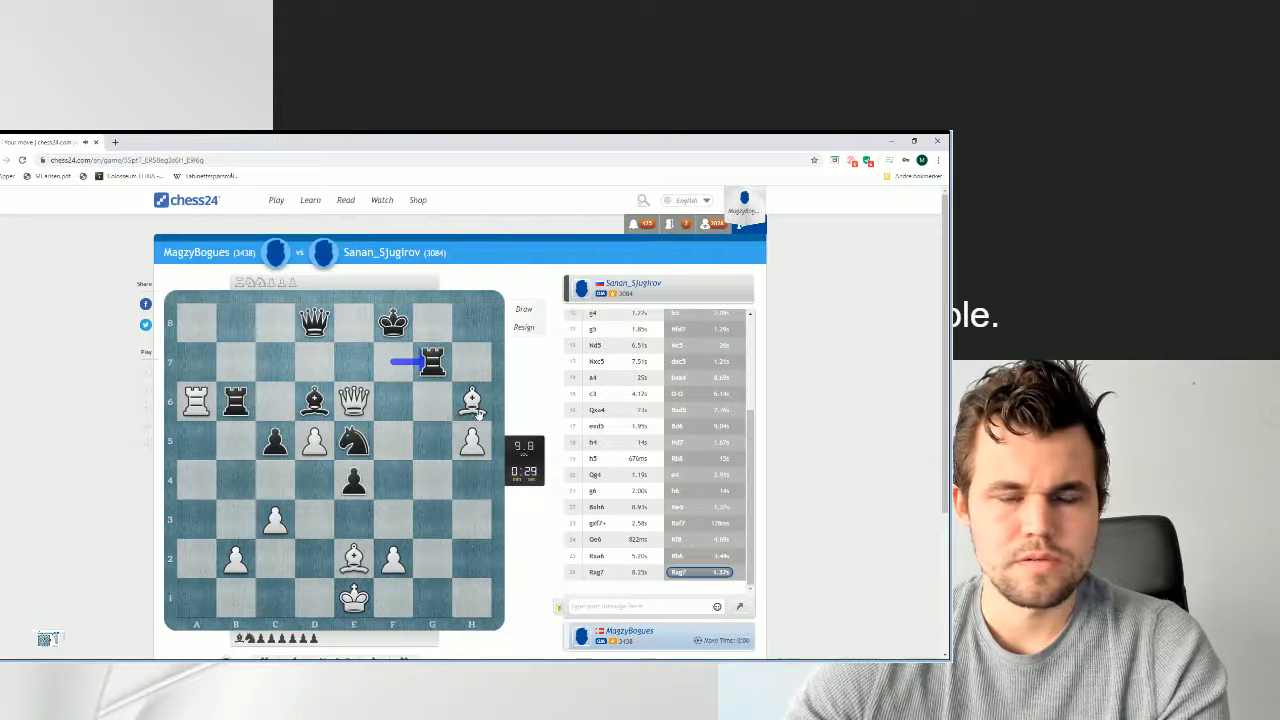
{"action": "left_click", "coordinate": [432, 360]}
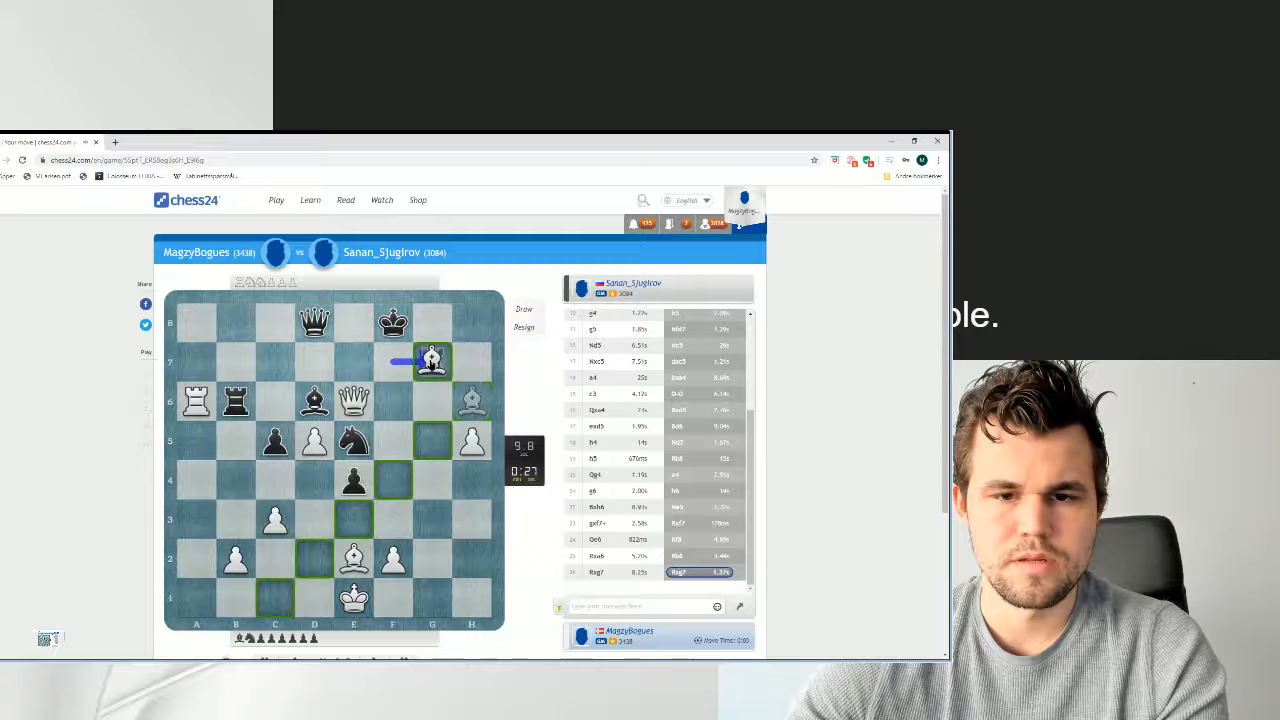